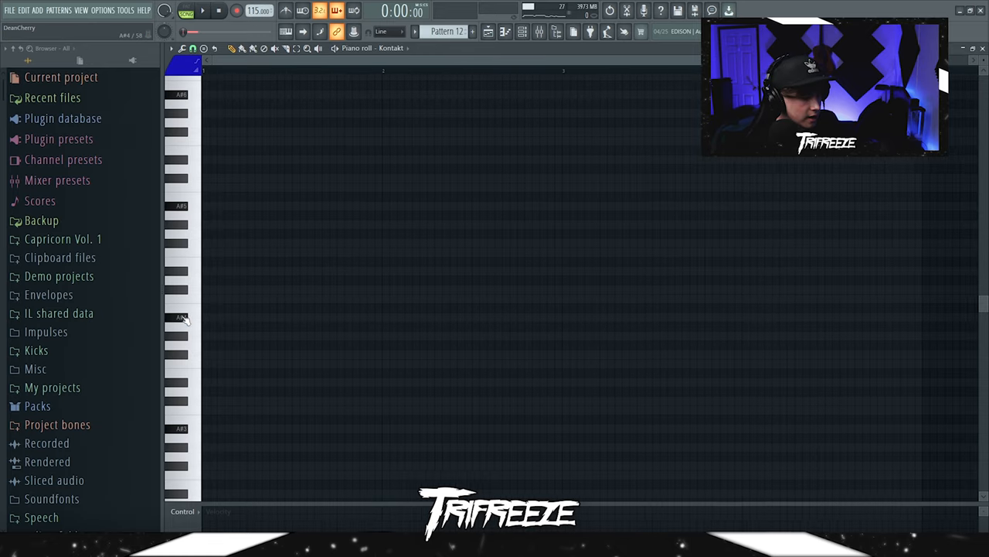
# - Draw the Kontakt chord progression, short stabs and high top melody in the piano roll
pyautogui.moveTo(203, 317); pyautogui.dragTo(346, 317)
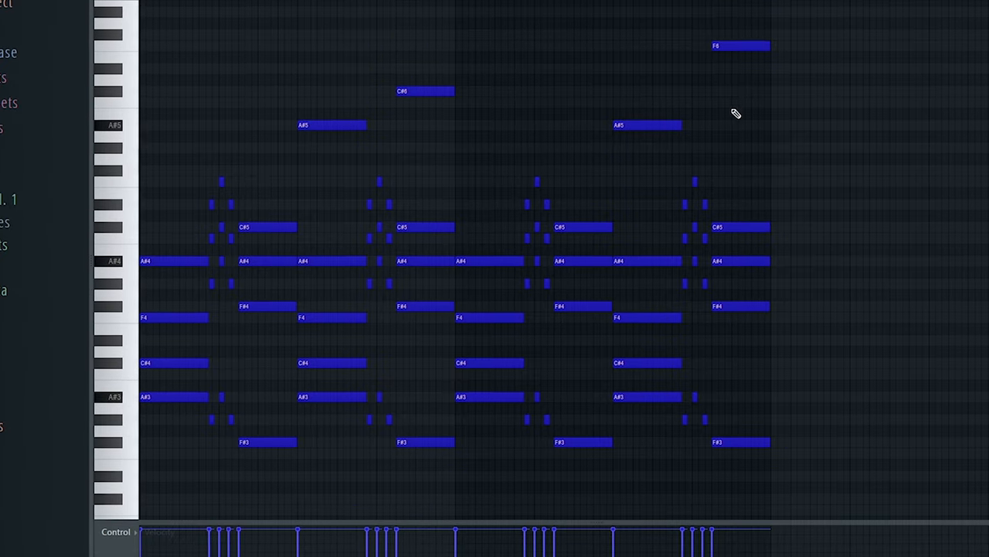
pyautogui.scroll(-3)
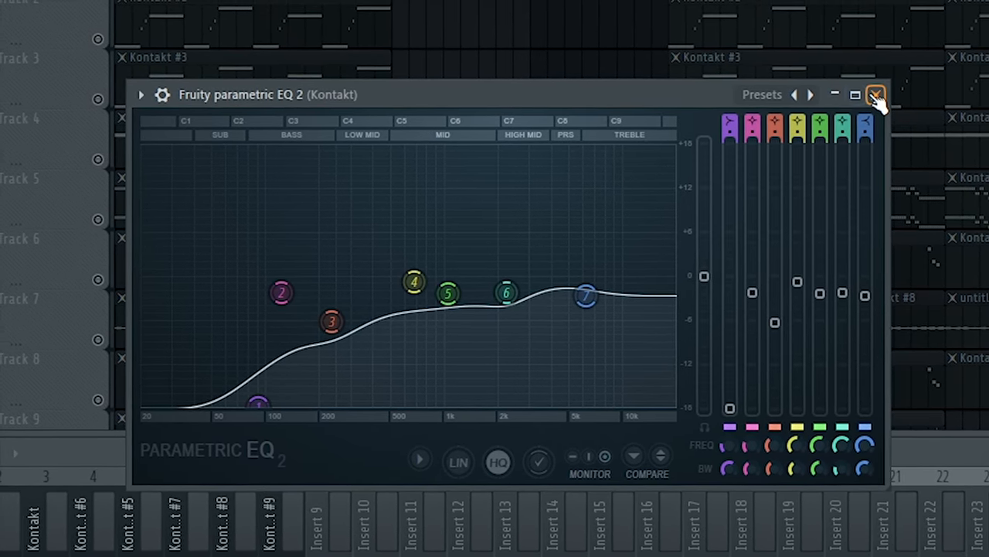
# - Close the Fruity parametric EQ 2 window once the Kontakt low bands are pulled down
pyautogui.click(875, 94)
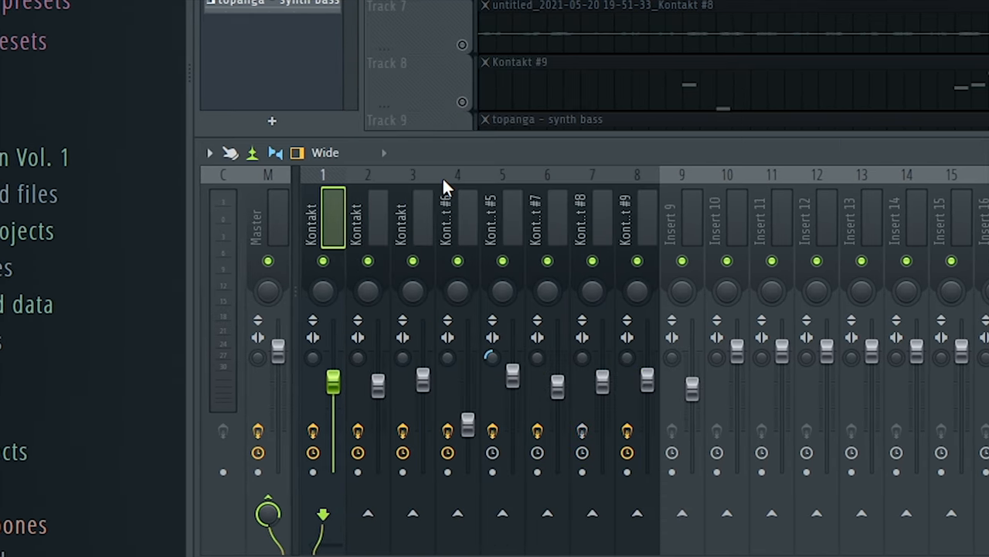
# - Route the Kontakt channels to mixer inserts 1–8 and set their faders at different levels
pyautogui.click(457, 220)
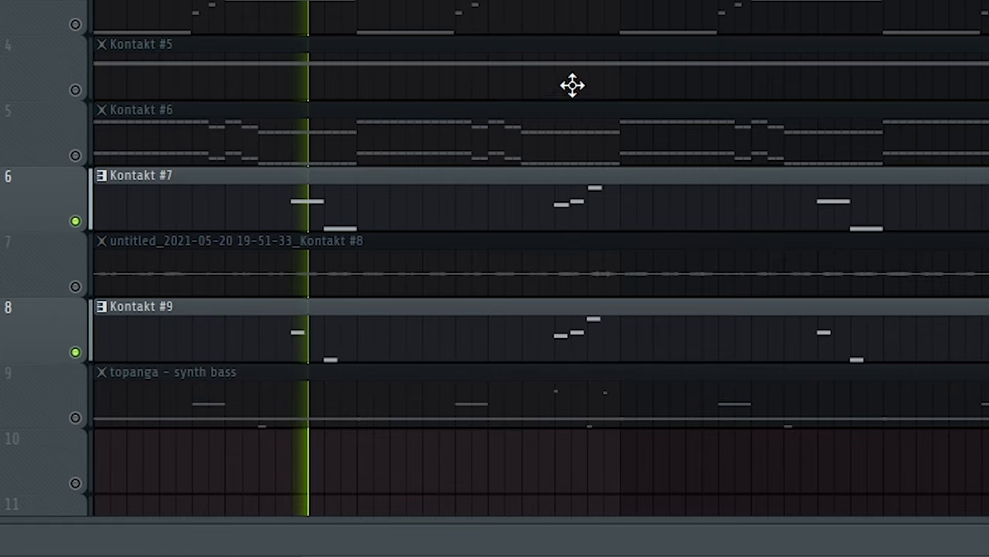
# - Place Kontakt #5–#9 and the topanga synth bass patterns on playlist tracks 4–9
pyautogui.hscroll(3)
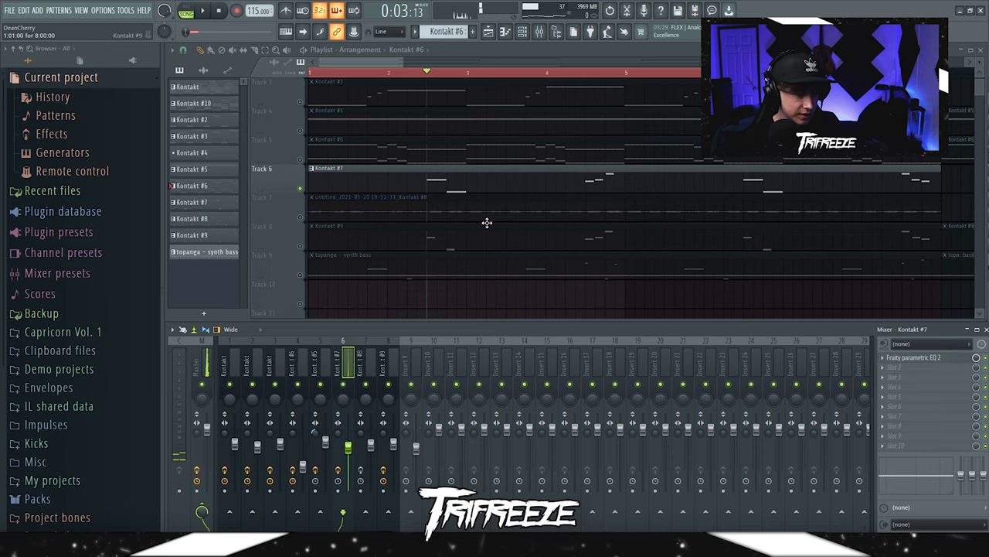
# - Load Fruity parametric EQ 2 into slot 1 of the Kontakt #7 insert
pyautogui.click(202, 10)
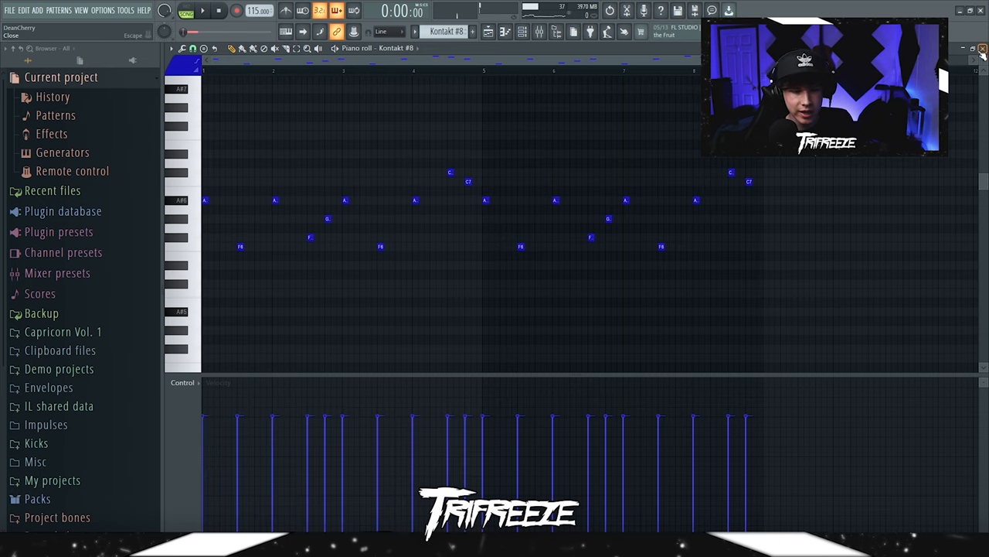
# - Close the Kontakt #8 piano roll once the F6–C7 short-note melody is written
pyautogui.click(982, 48)
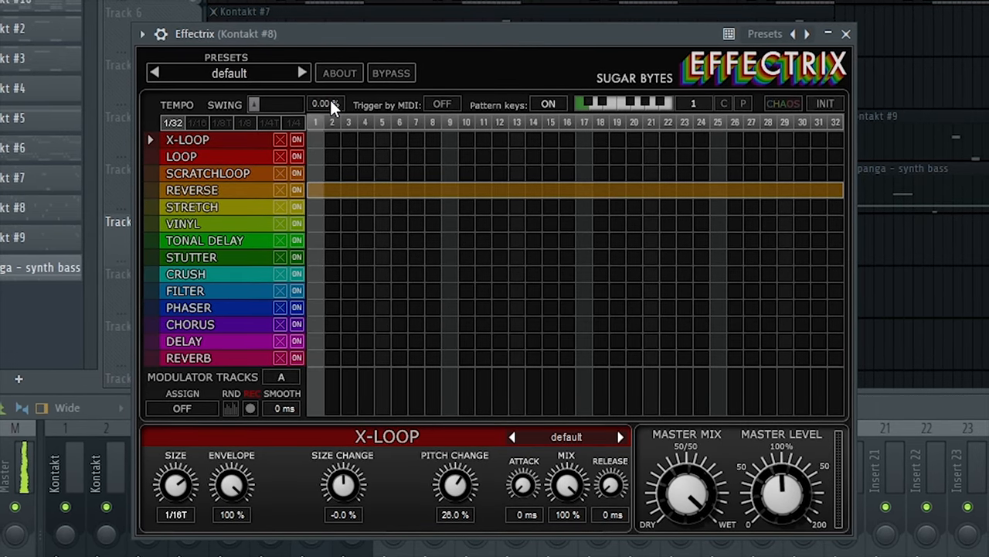
# - Close Kontakt #8's Effectrix window and bring the Kontakt mixer inserts into view
pyautogui.click(193, 190)
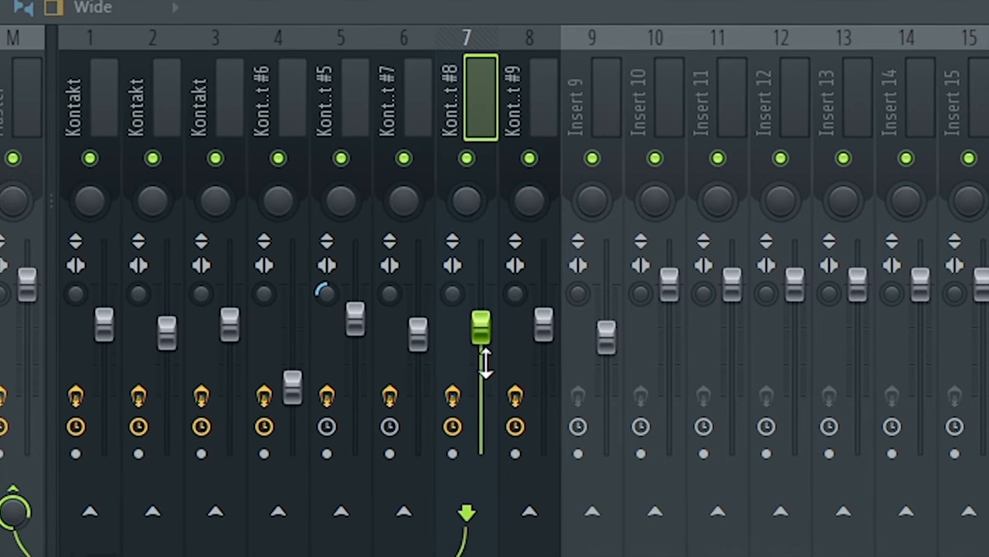
pyautogui.rightClick(467, 93)
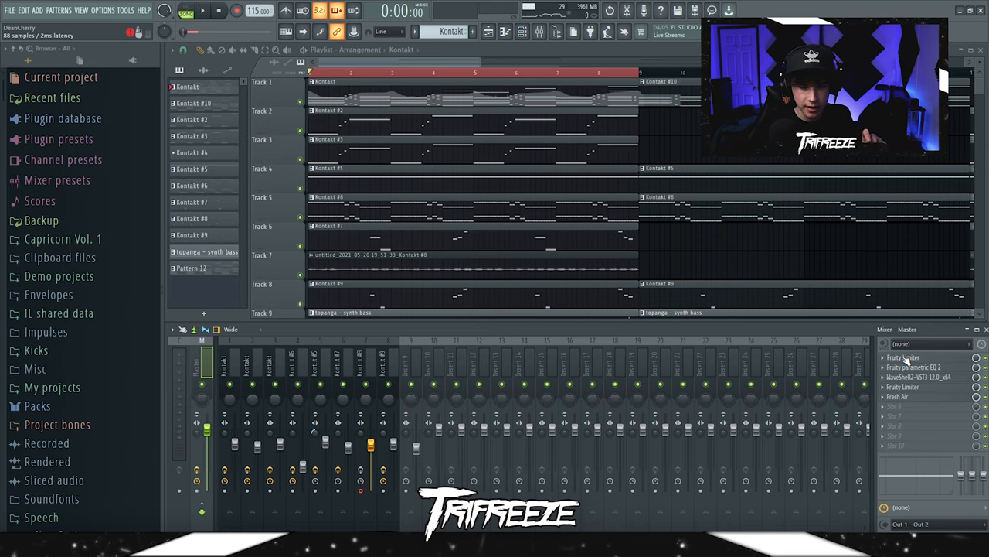
# - Open the Master's RVox compressor to check its settings, then close it
pyautogui.click(902, 357)
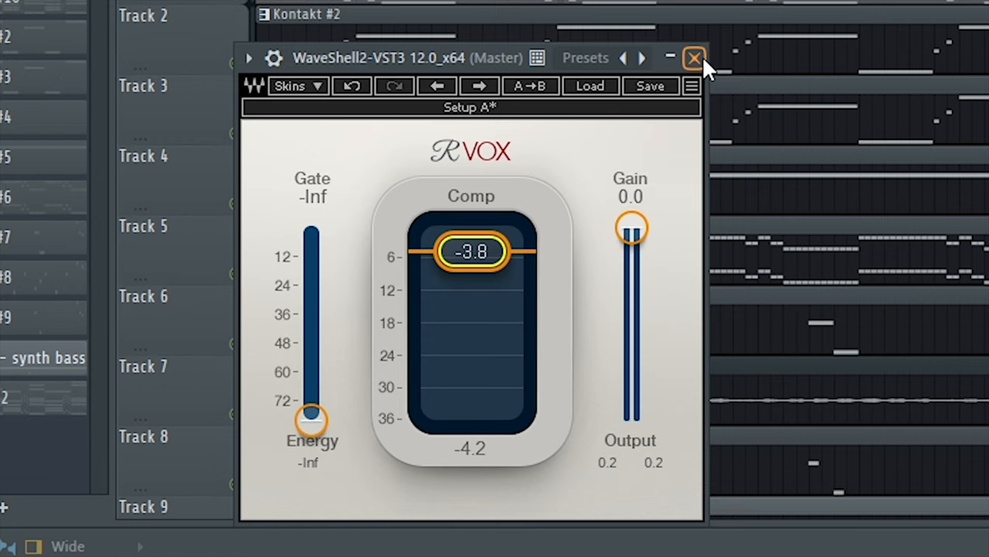
pyautogui.click(692, 58)
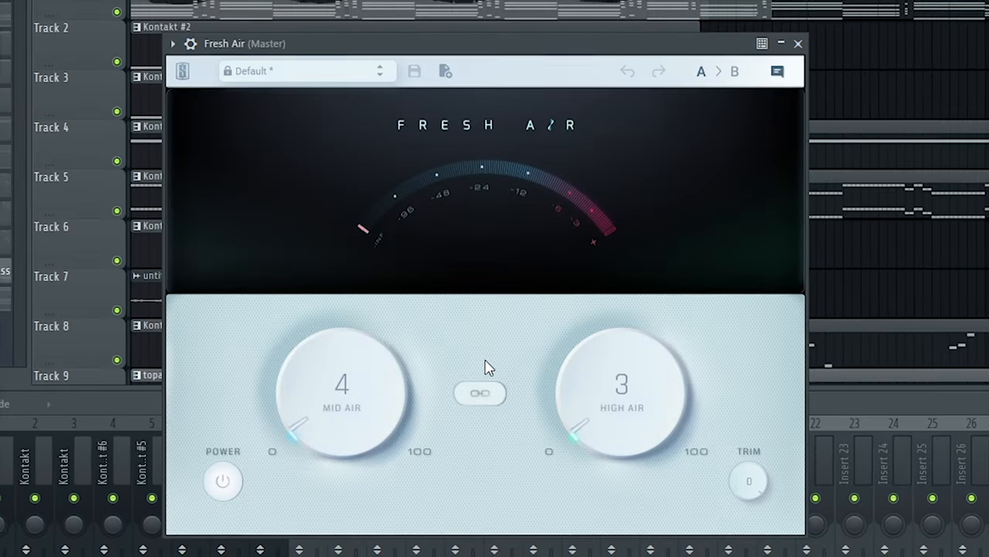
pyautogui.moveTo(605, 405)
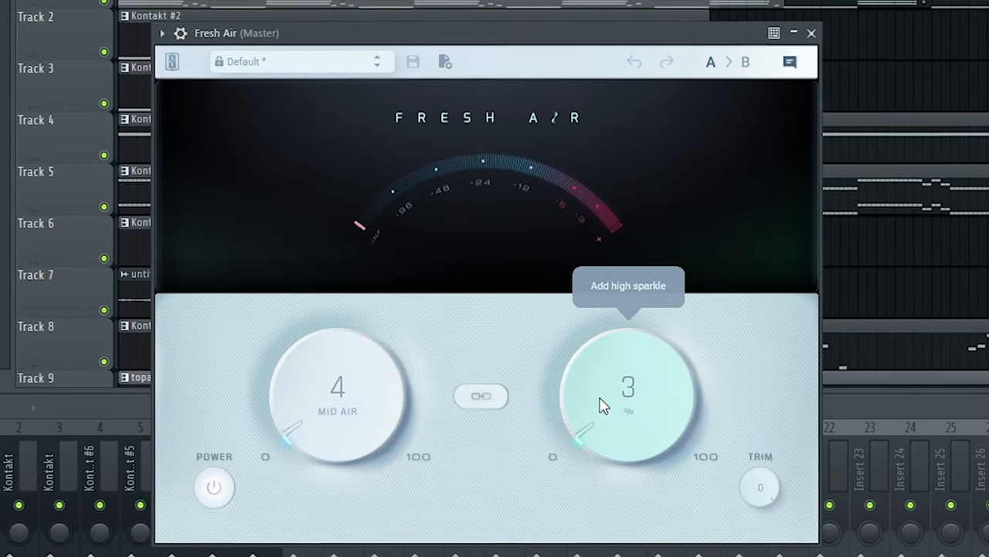